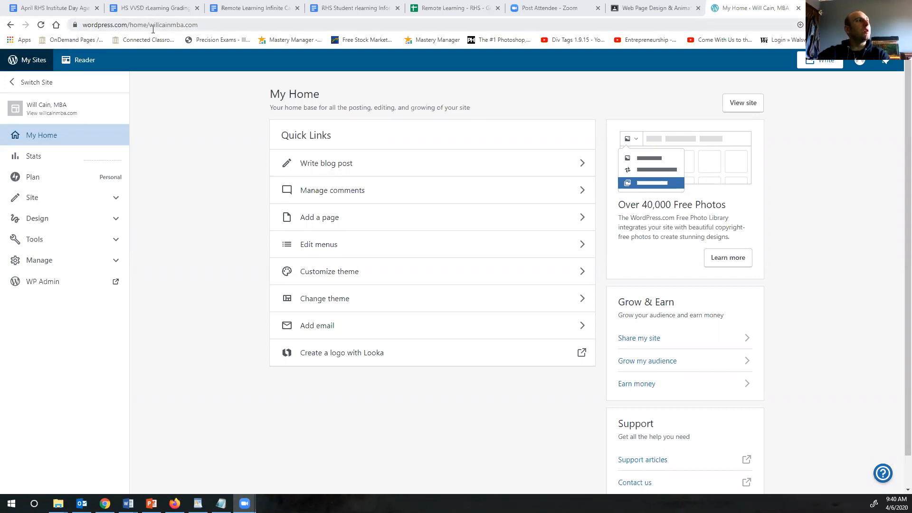
pyautogui.moveTo(55, 113)
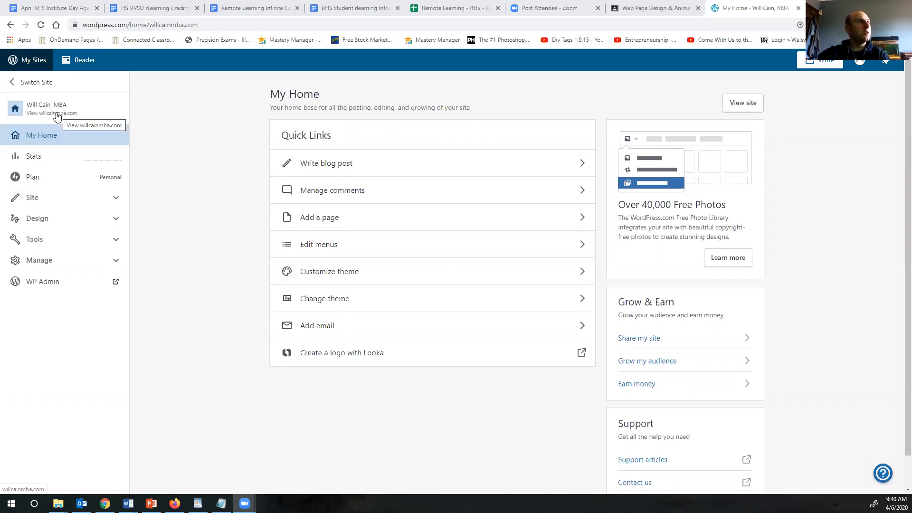
# Preview the site, return to the dashboard, and start a new blog post
pyautogui.click(51, 113)
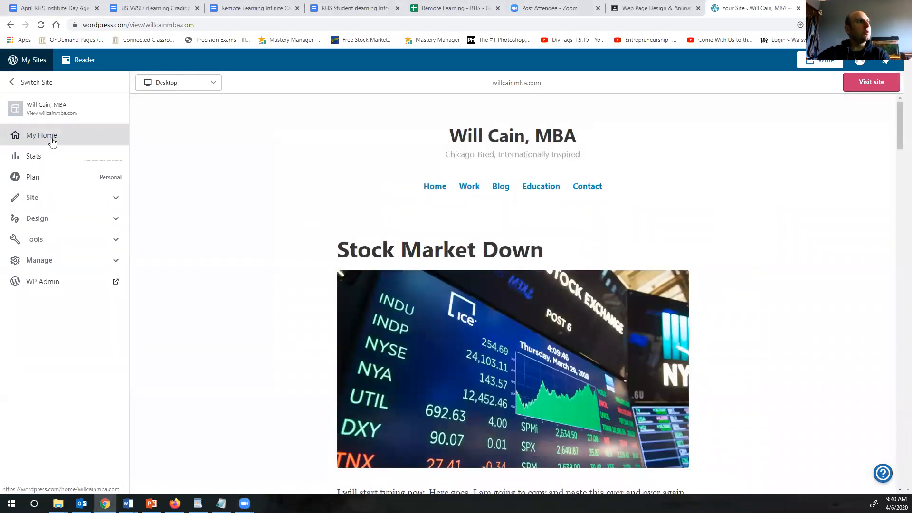
pyautogui.click(41, 134)
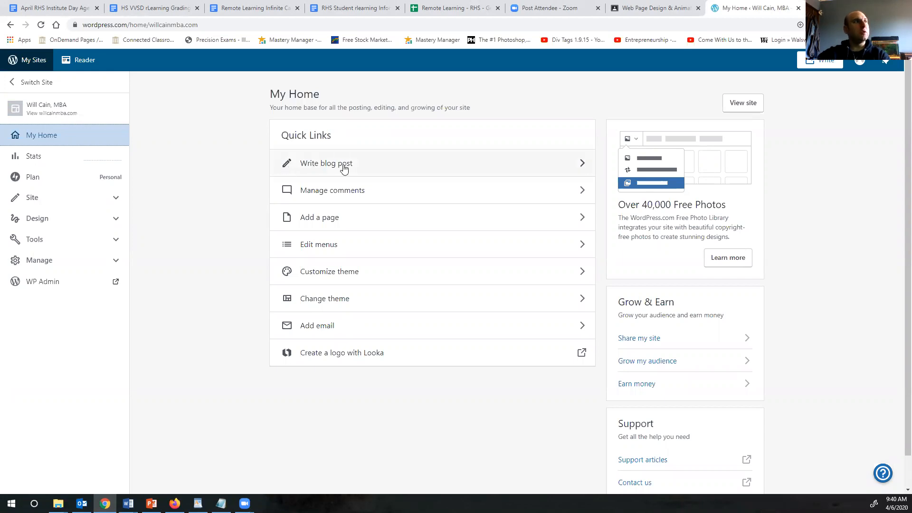
pyautogui.click(326, 163)
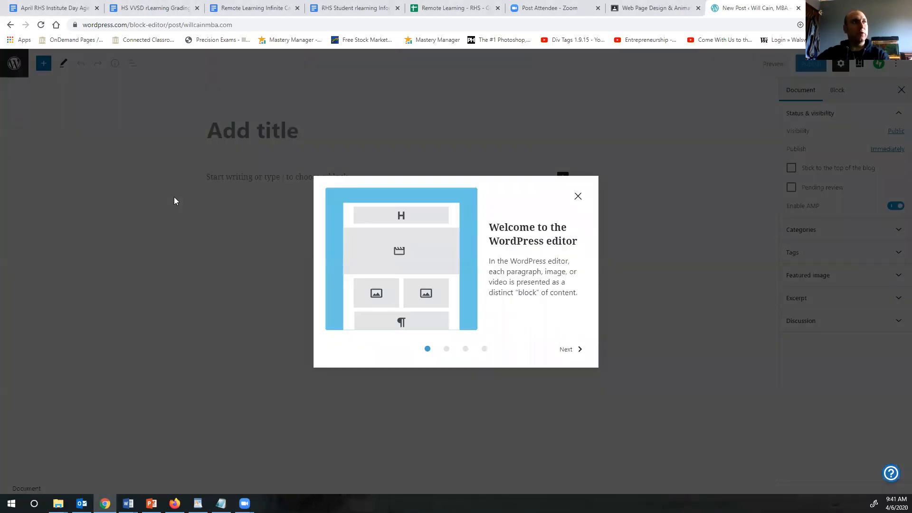
# Step through the editor's Welcome guide and dismiss it with Get started
pyautogui.click(569, 350)
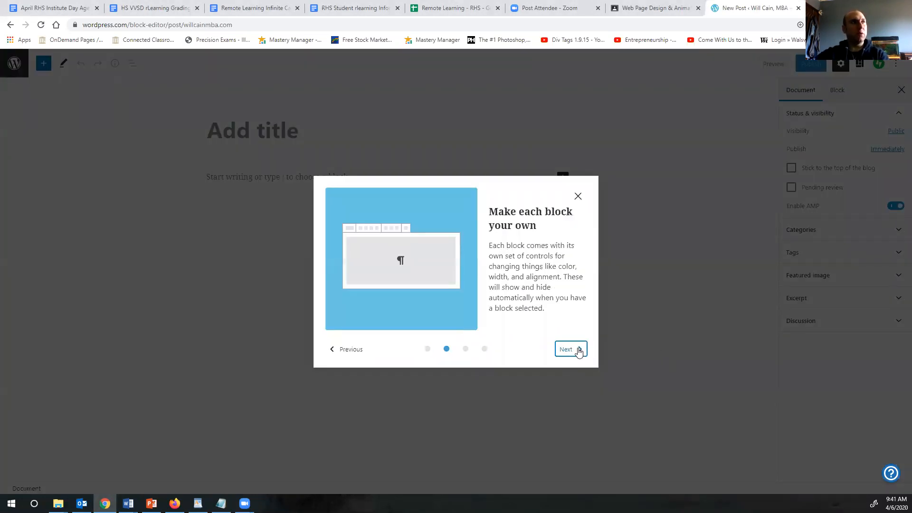
pyautogui.moveTo(546, 329)
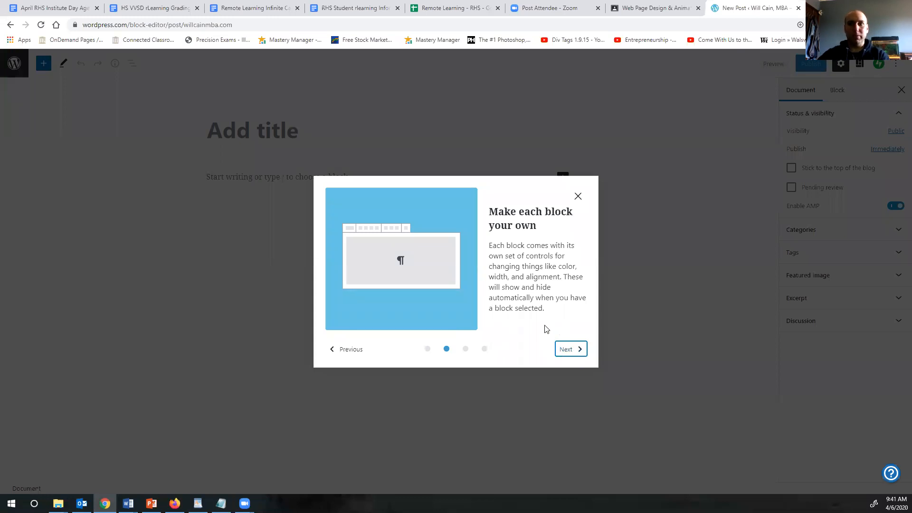
pyautogui.click(570, 348)
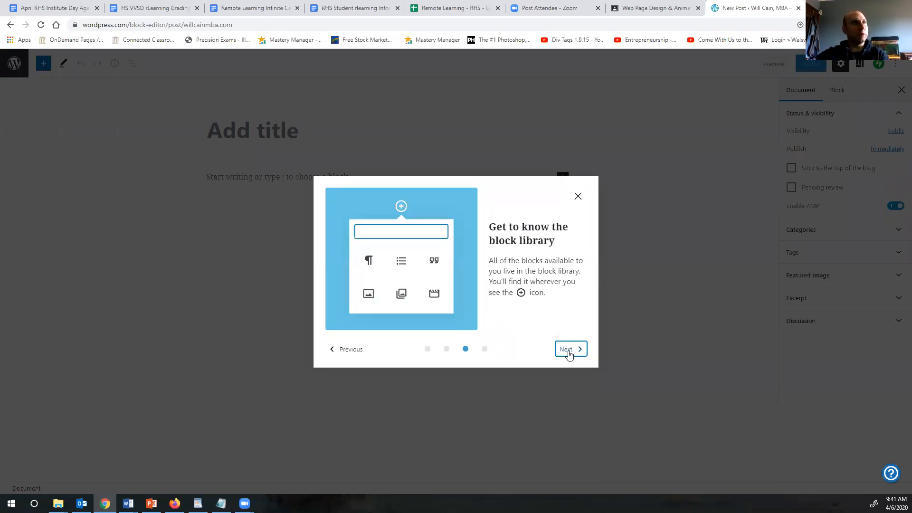
pyautogui.click(570, 350)
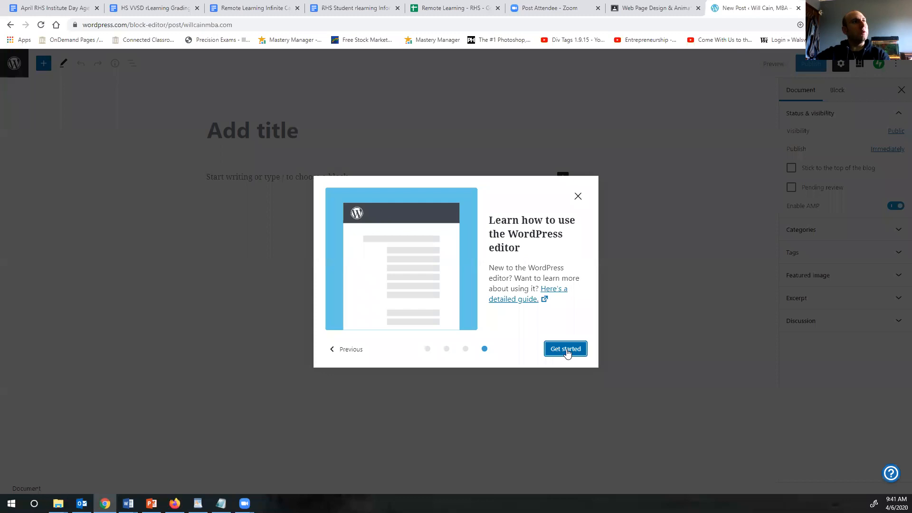
pyautogui.click(565, 349)
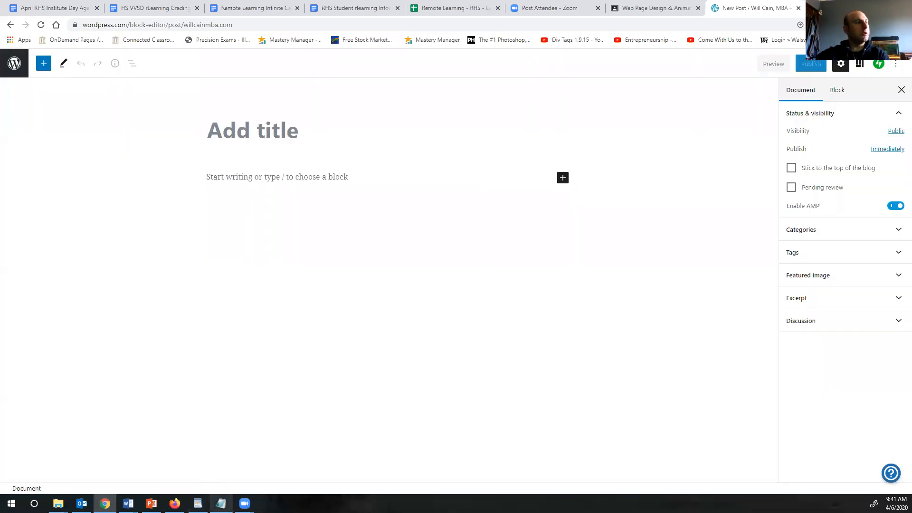
pyautogui.moveTo(220, 503)
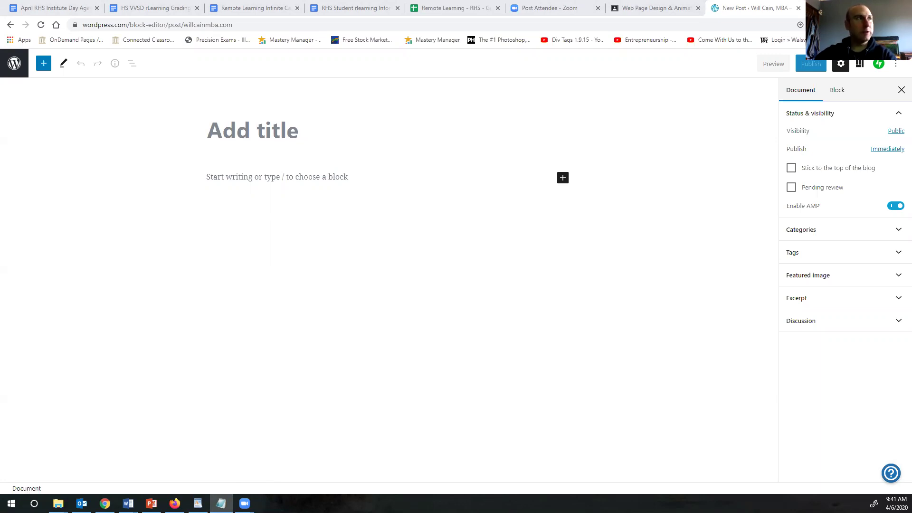
# Title the post 'List of Movies and Shows Watched during COVID Shutdown' and start the body
pyautogui.write('List of Movies and Shows Watched during COVID Shutdown')
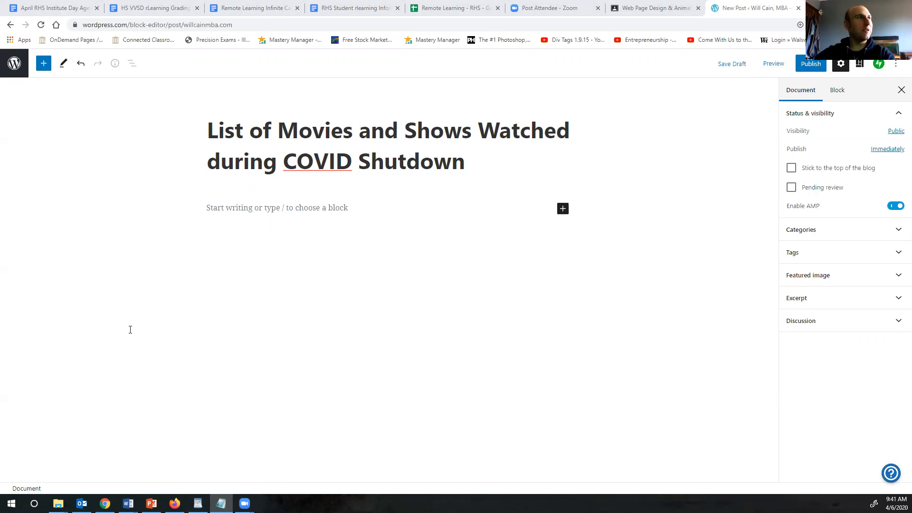
pyautogui.click(277, 208)
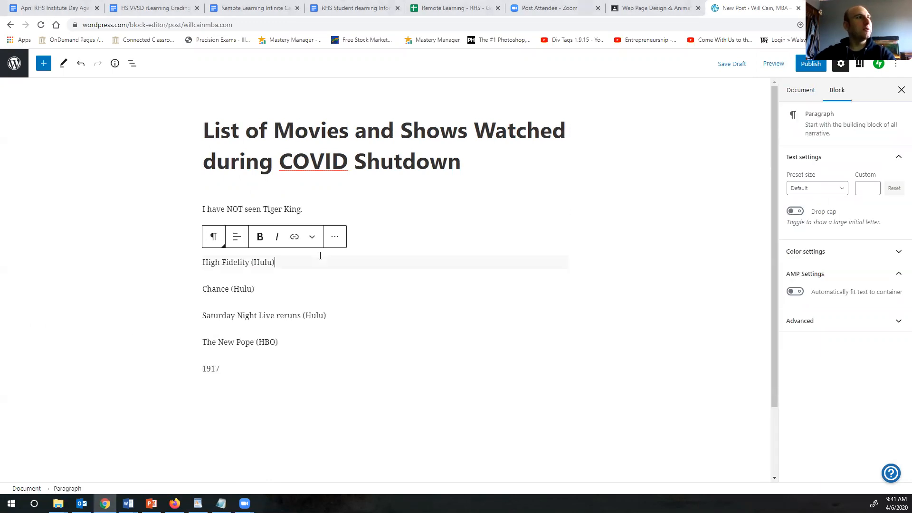
# Deselect the paragraph block and expand the Featured image panel in the post settings
pyautogui.click(800, 90)
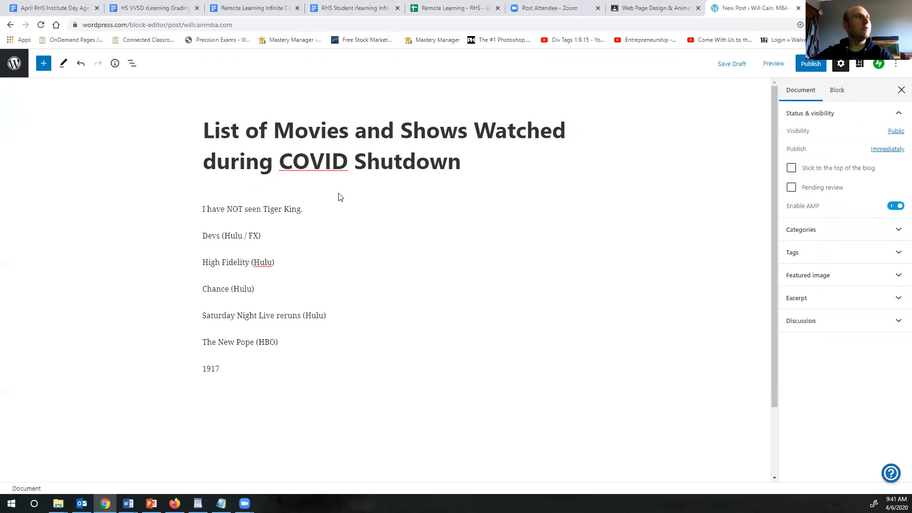
pyautogui.moveTo(242, 212)
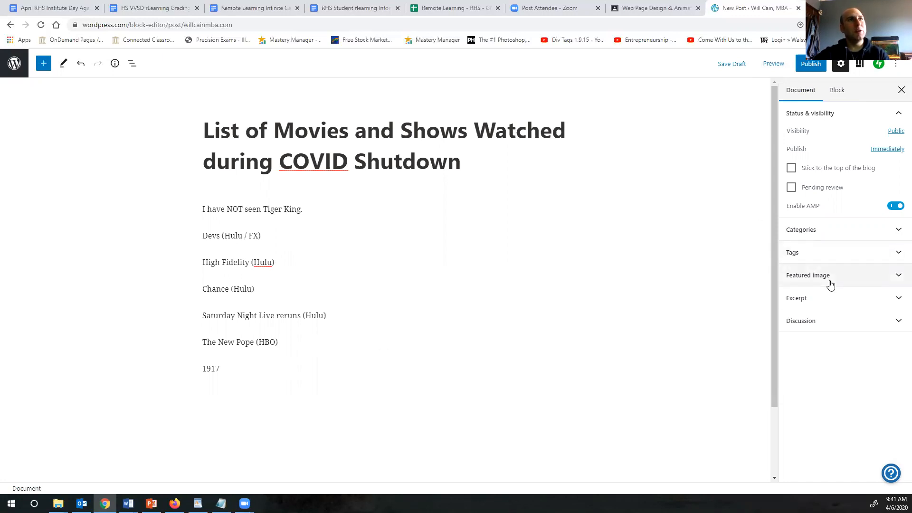
pyautogui.moveTo(881, 136)
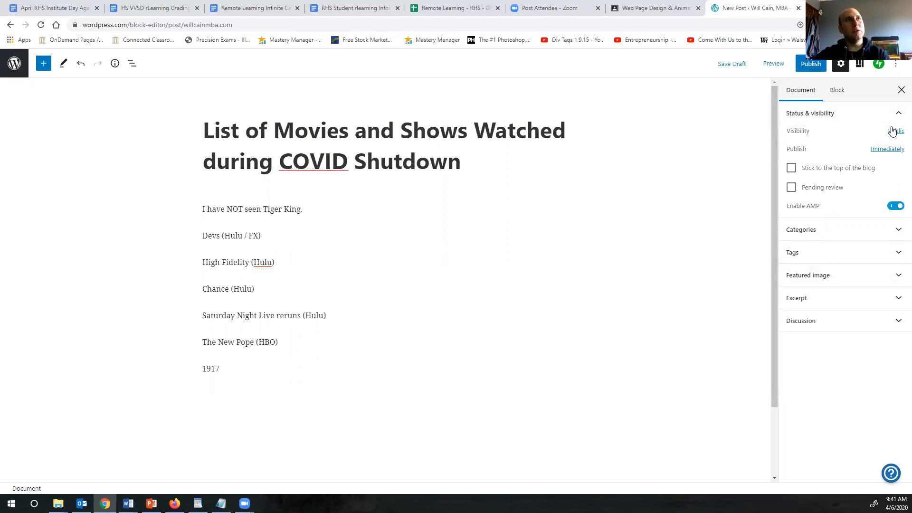
pyautogui.moveTo(894, 152)
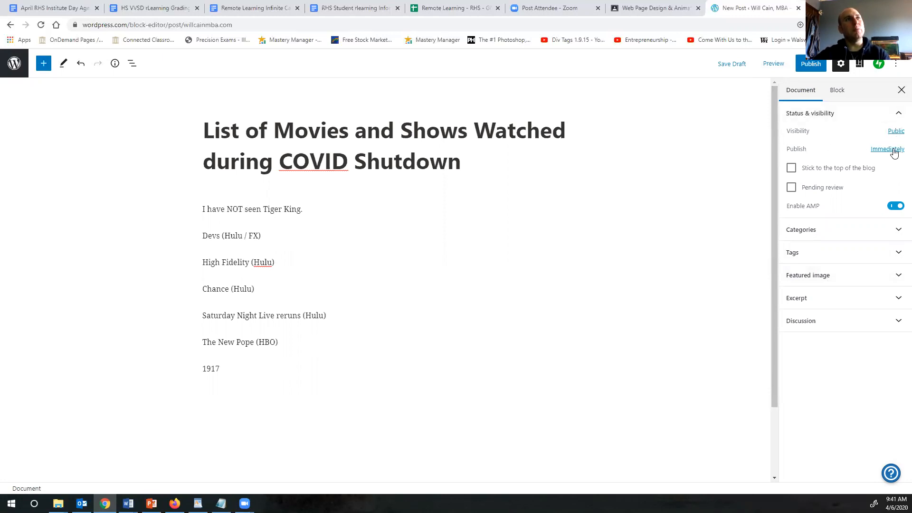
pyautogui.click(886, 149)
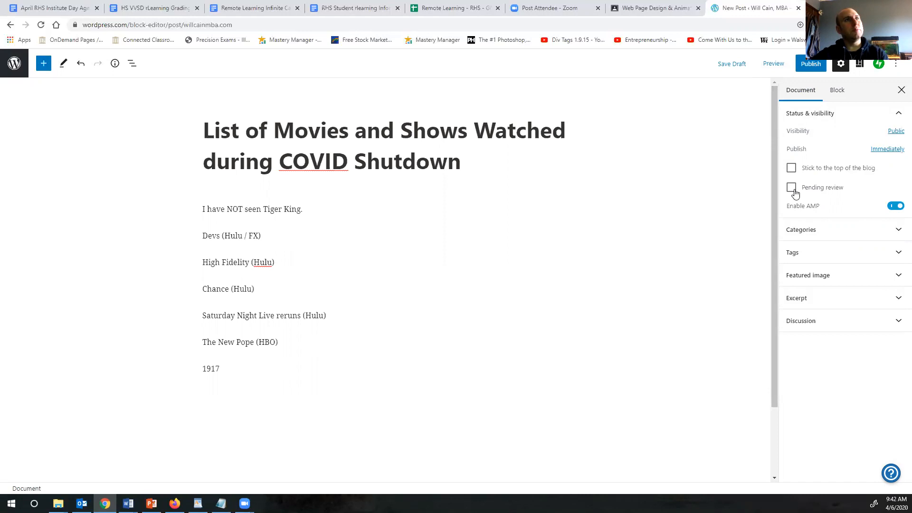
pyautogui.moveTo(791, 168)
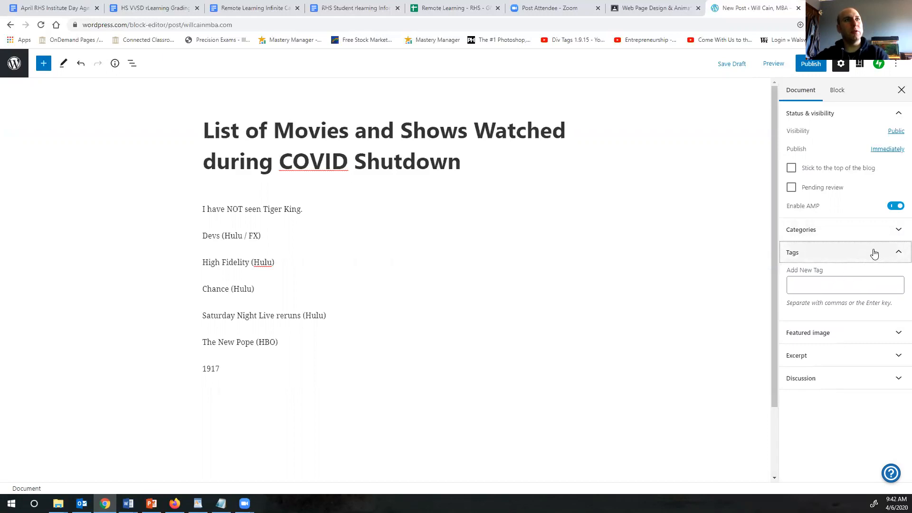
pyautogui.click(844, 252)
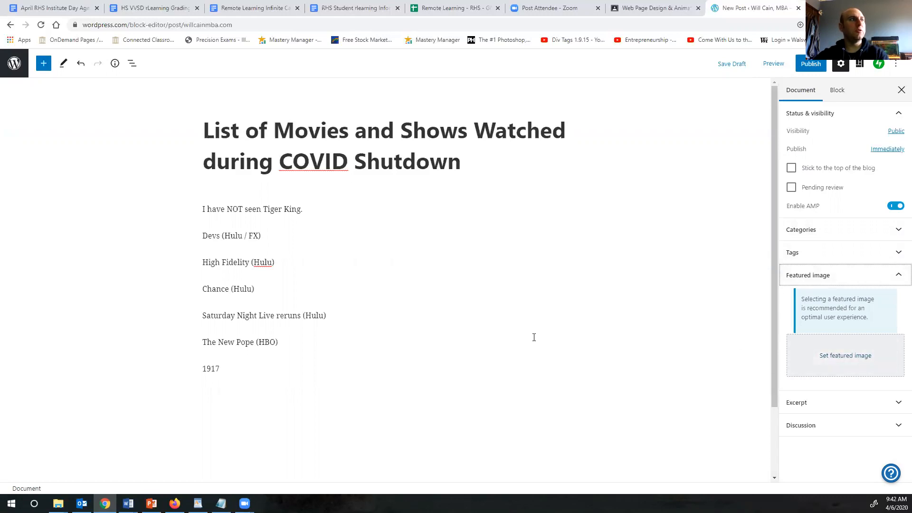
pyautogui.moveTo(376, 385)
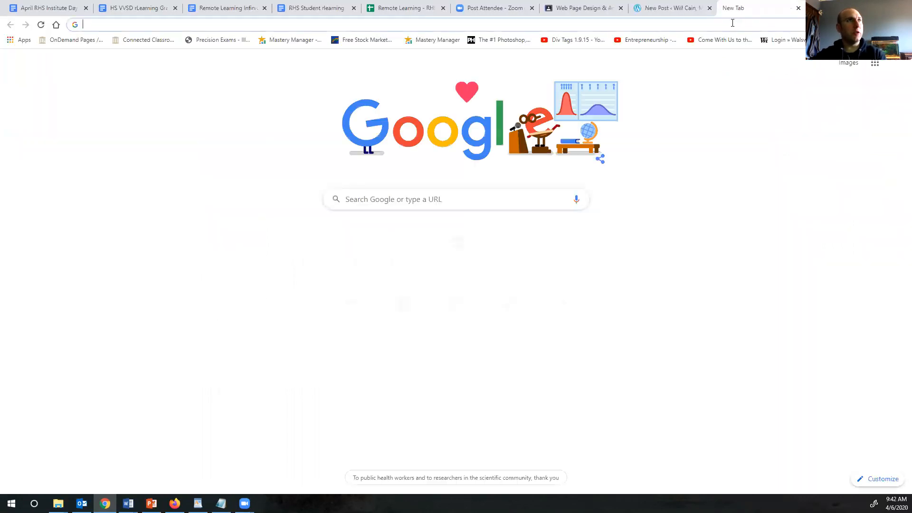
# Search Google for 'saturday night live' and switch to image results
pyautogui.write('satur')
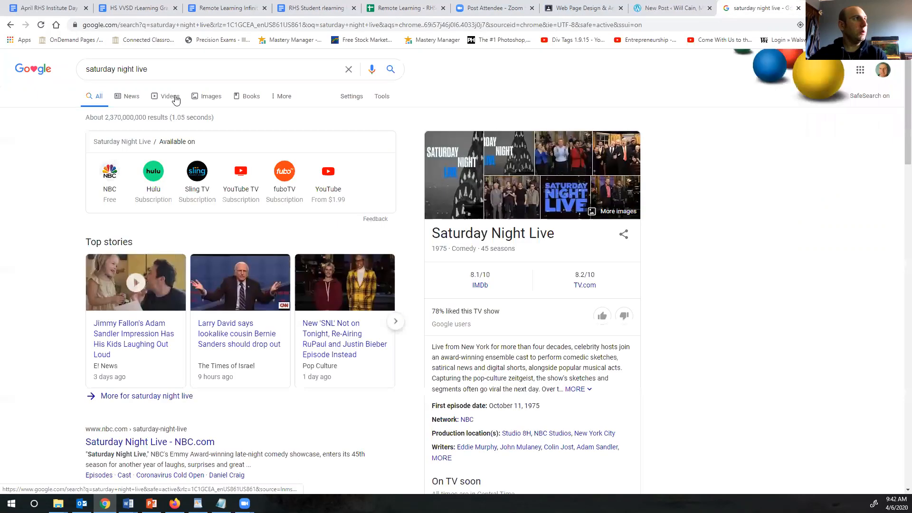
pyautogui.click(204, 92)
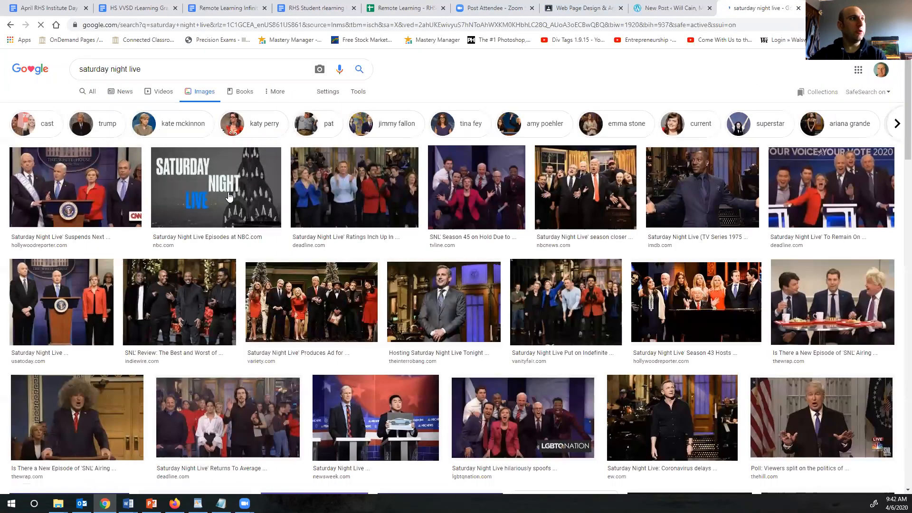
pyautogui.moveTo(210, 186)
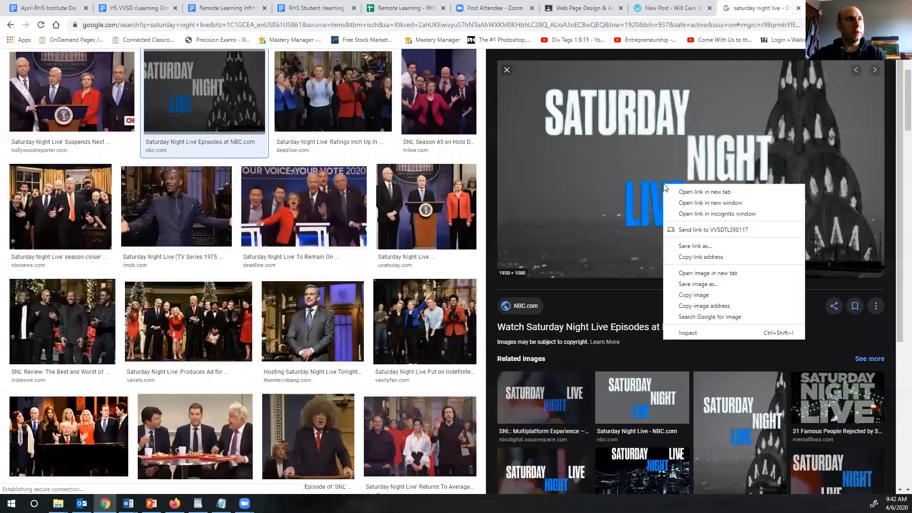
pyautogui.moveTo(697, 284)
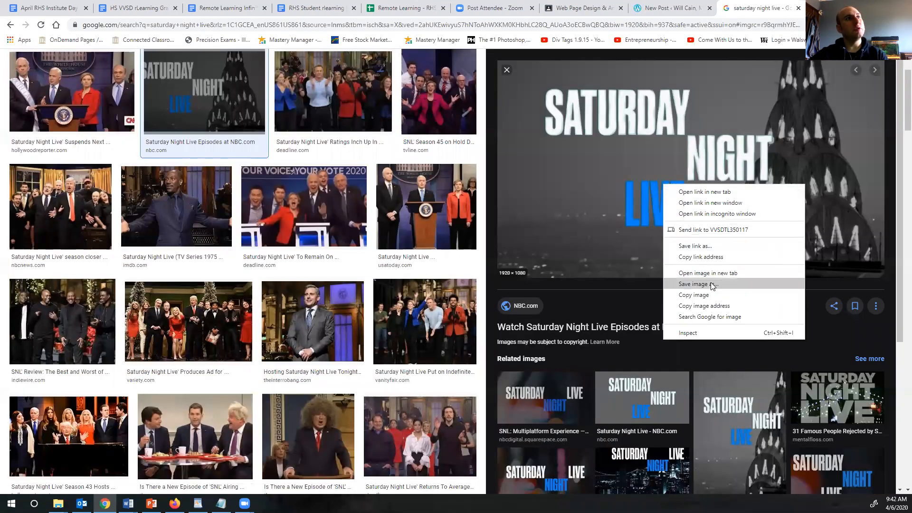
# Save the NBC Saturday Night Live logo to the Desktop as 'SNL'
pyautogui.click(699, 284)
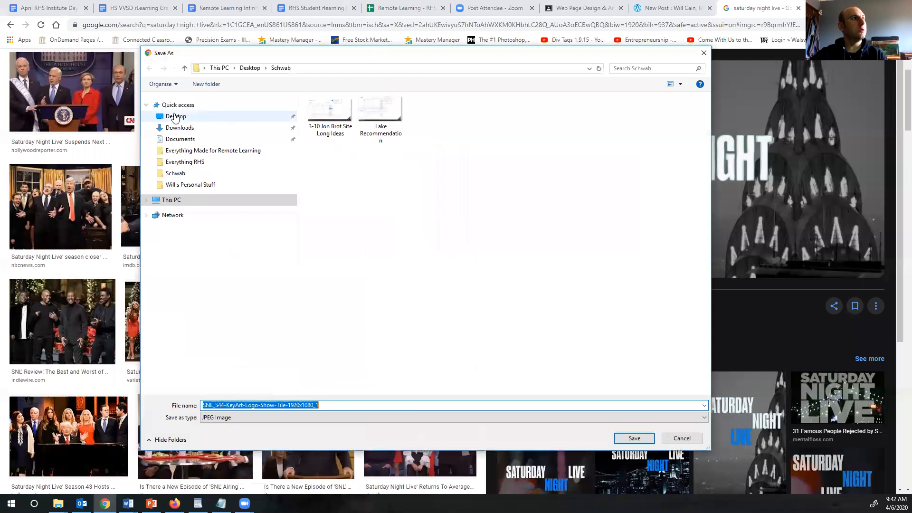
pyautogui.click(176, 116)
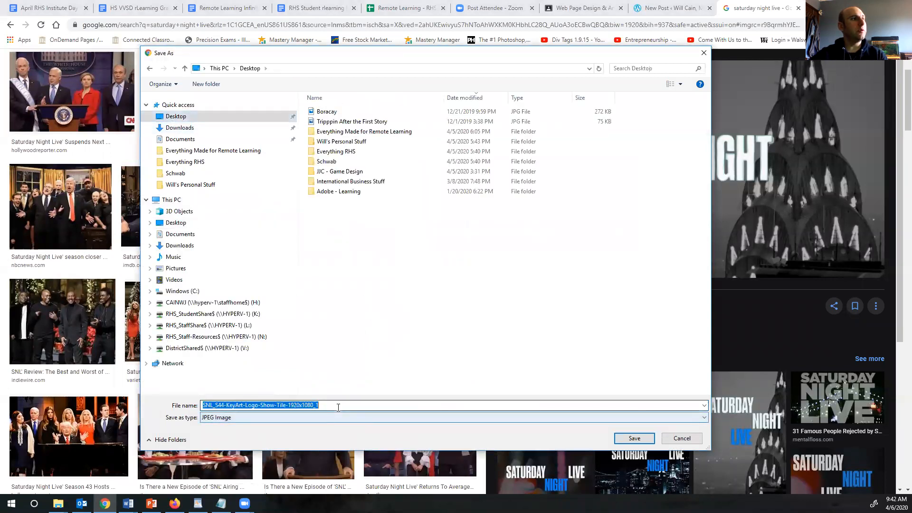
pyautogui.write('SNL')
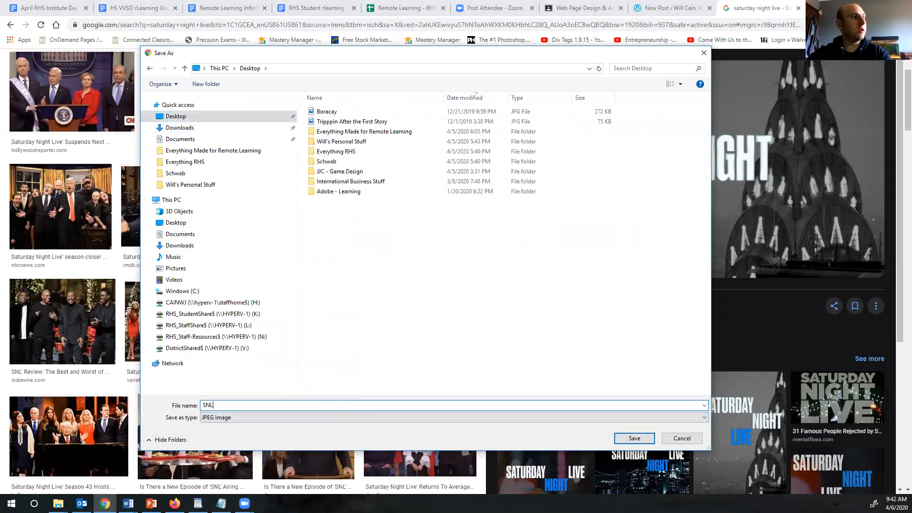
pyautogui.click(633, 439)
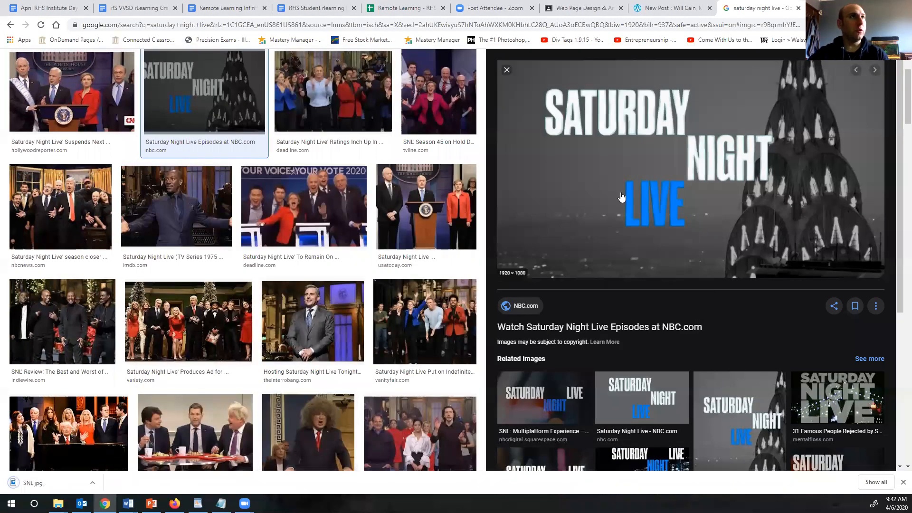
pyautogui.click(669, 8)
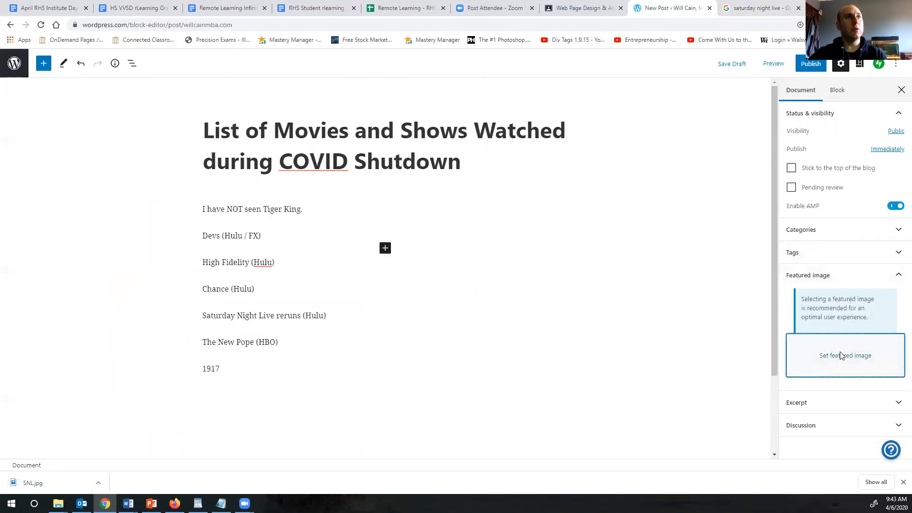
# Upload the SNL image through the media library and insert it as the featured image
pyautogui.click(845, 355)
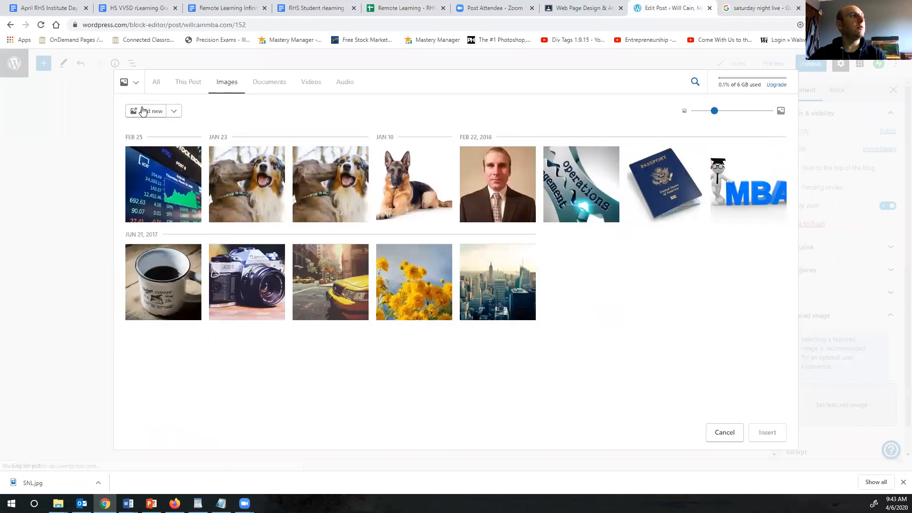
pyautogui.click(149, 110)
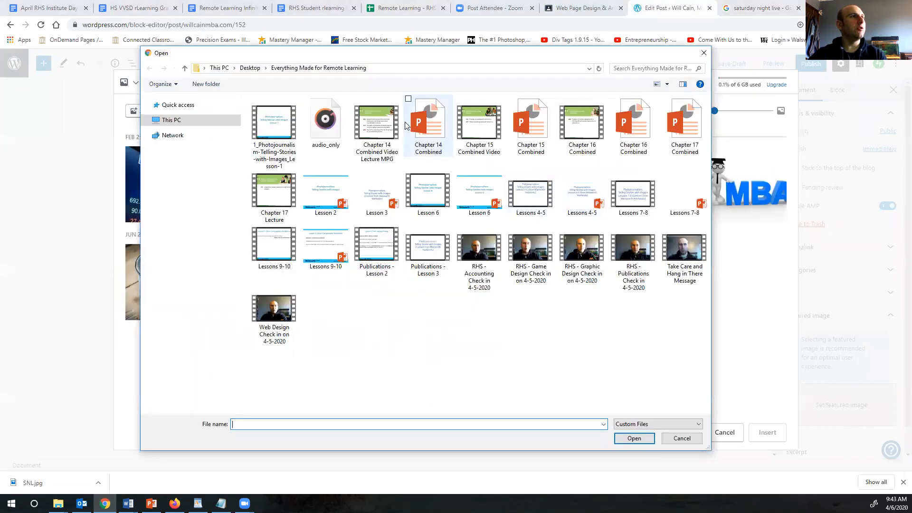
pyautogui.click(250, 68)
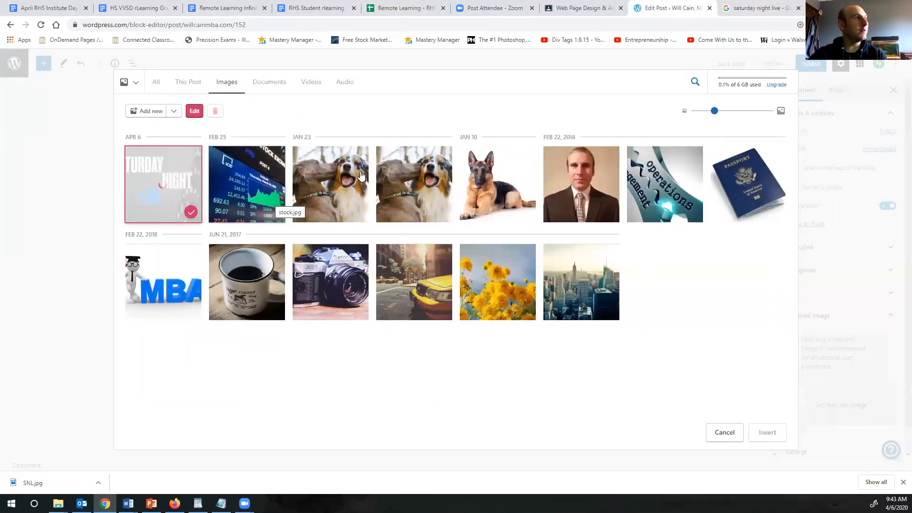
pyautogui.click(163, 184)
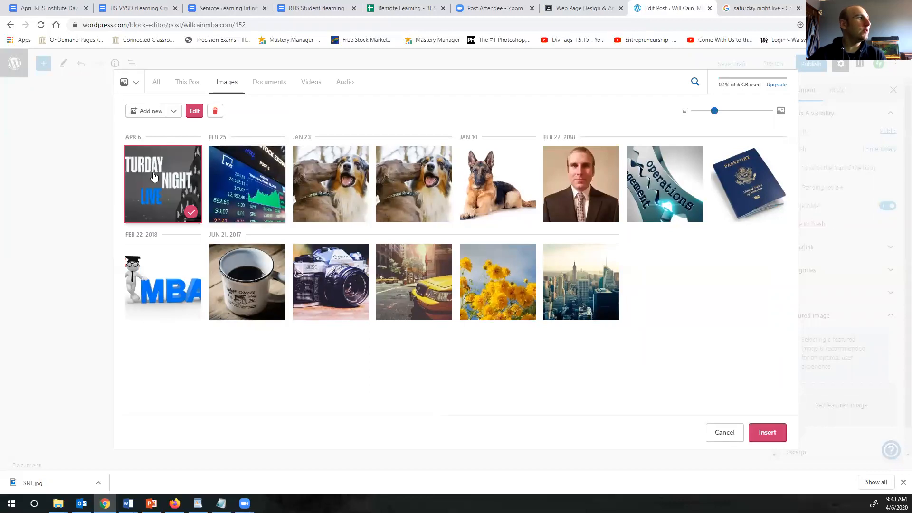
pyautogui.moveTo(735, 400)
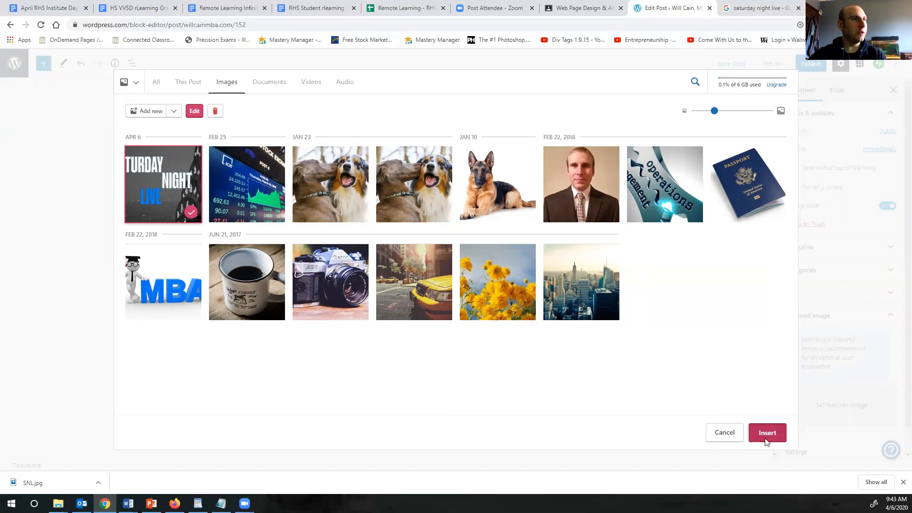
pyautogui.click(767, 433)
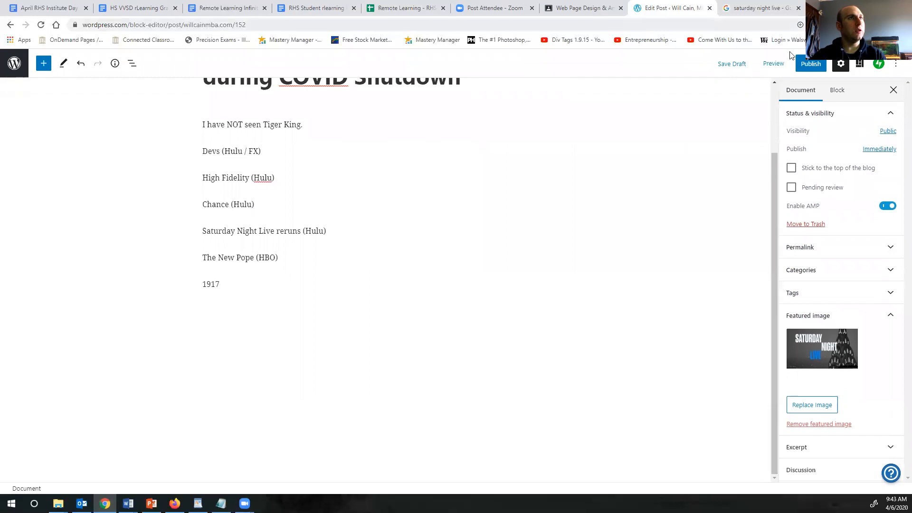
# Review the pre-publish panel (Public, publish immediately) and confirm Publish
pyautogui.click(811, 63)
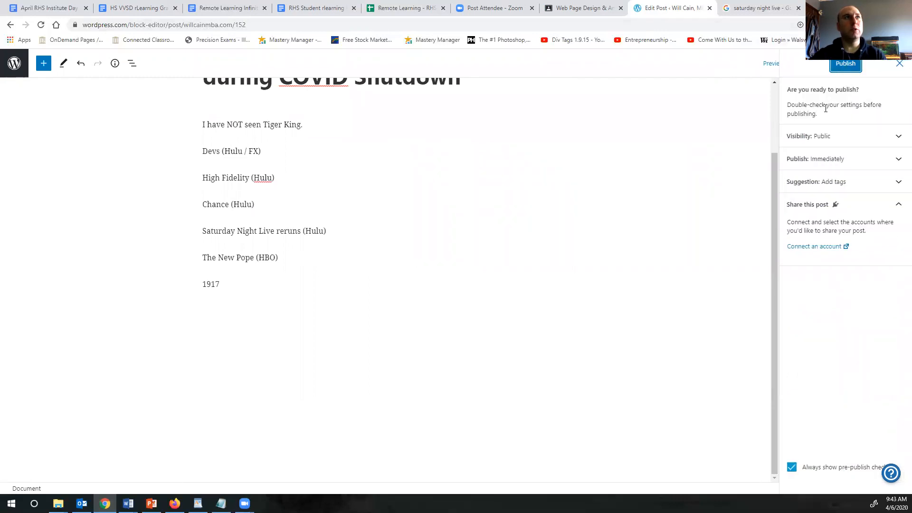
pyautogui.scroll(3)
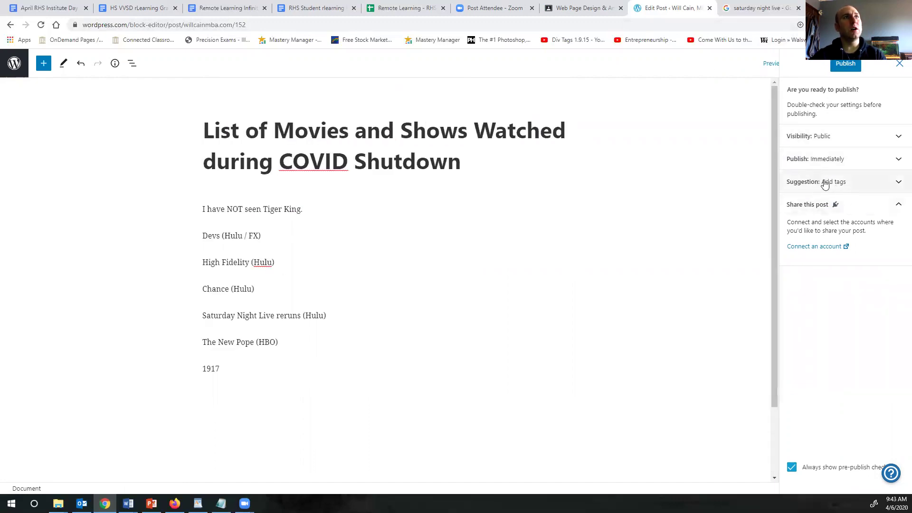
pyautogui.moveTo(836, 189)
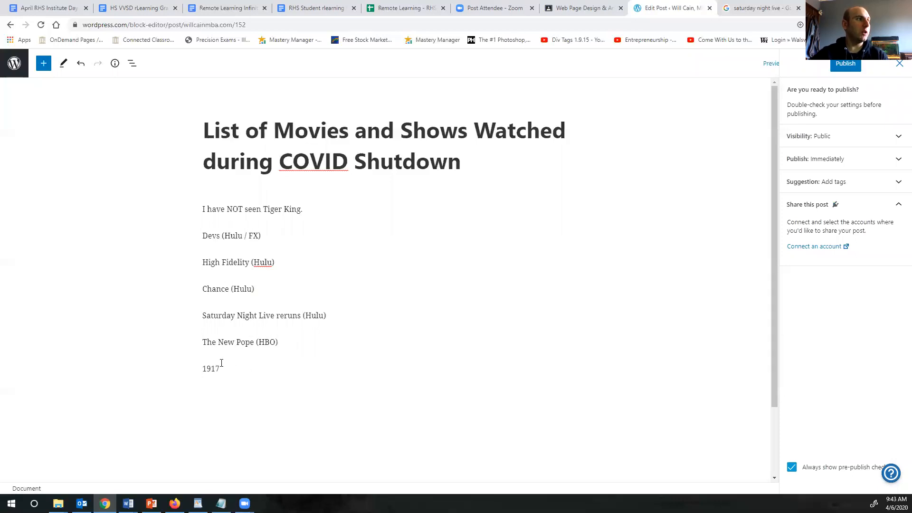
pyautogui.moveTo(240, 342)
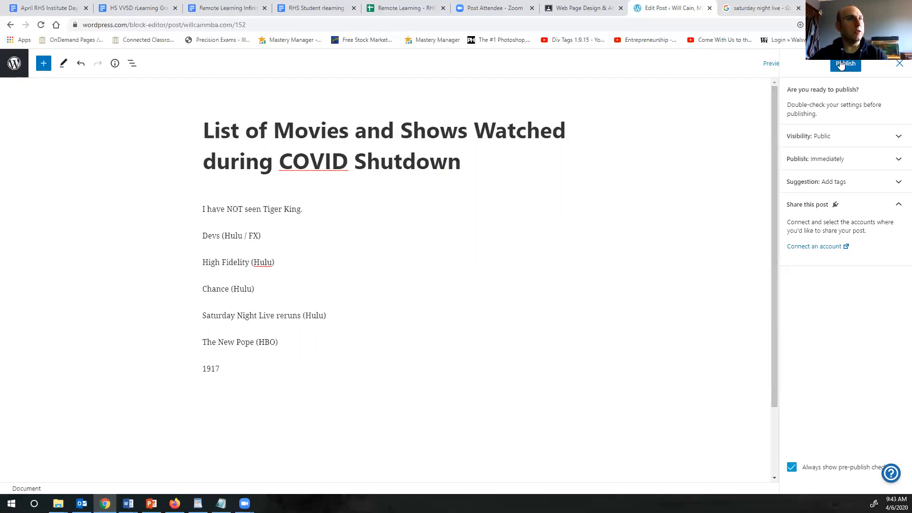
pyautogui.click(844, 64)
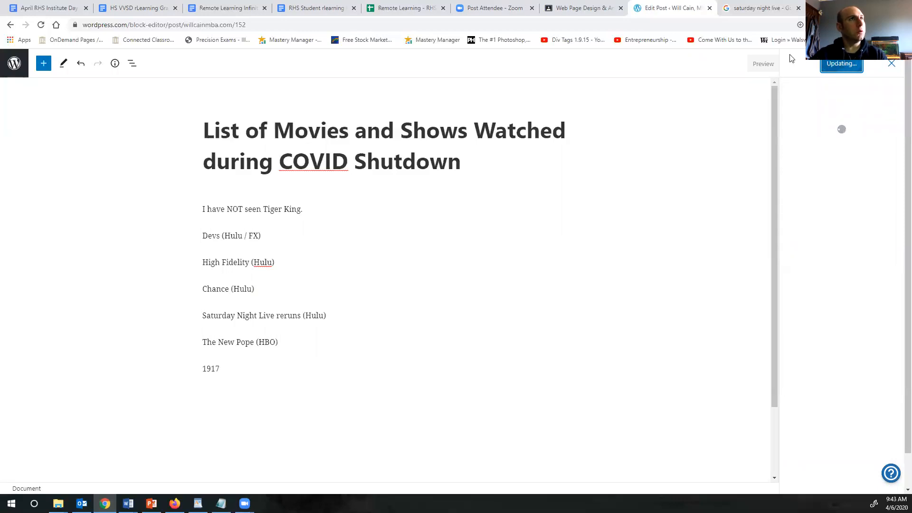
# Copy the published post's web address and open the live post
pyautogui.click(841, 63)
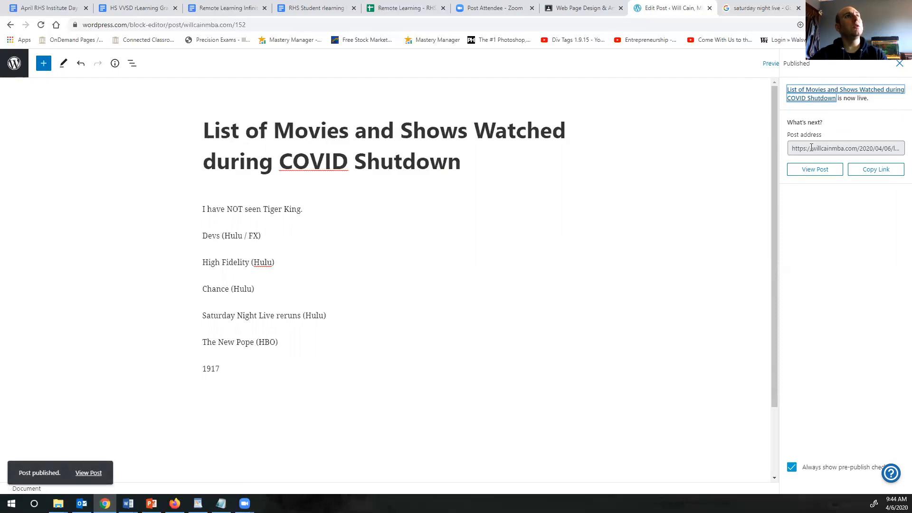
pyautogui.tripleClick(845, 148)
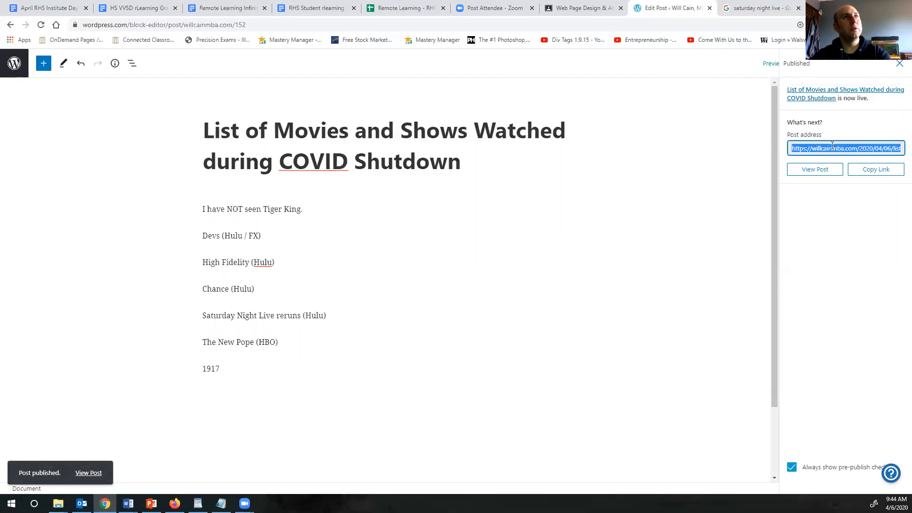
pyautogui.click(875, 169)
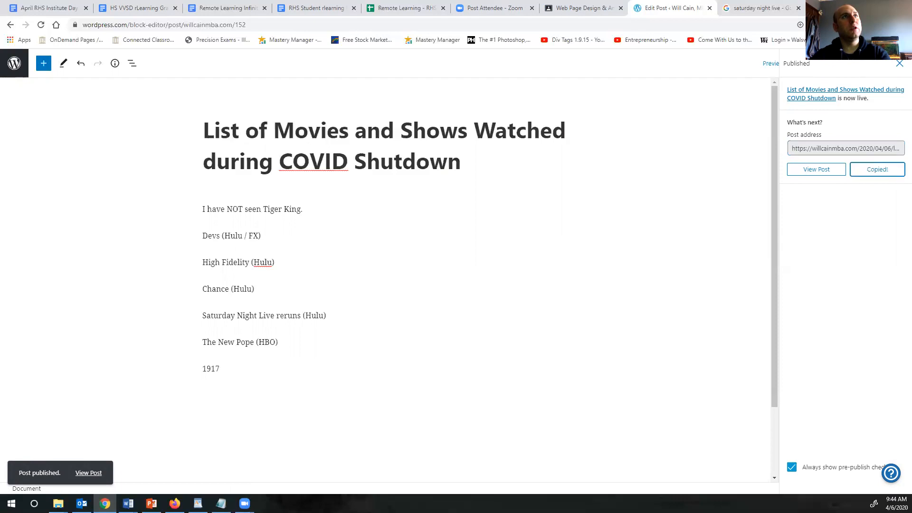
pyautogui.click(759, 8)
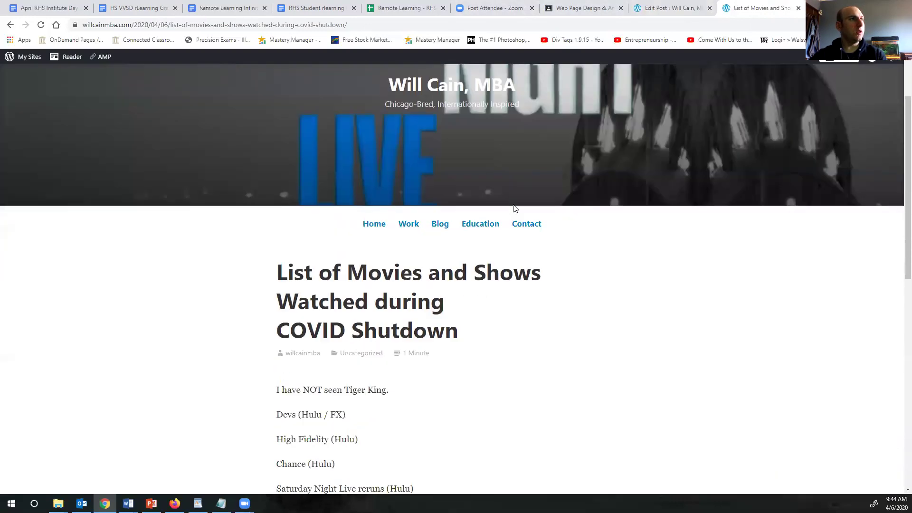
# Scroll the live post to check the SNL header image and the movie list
pyautogui.scroll(3)
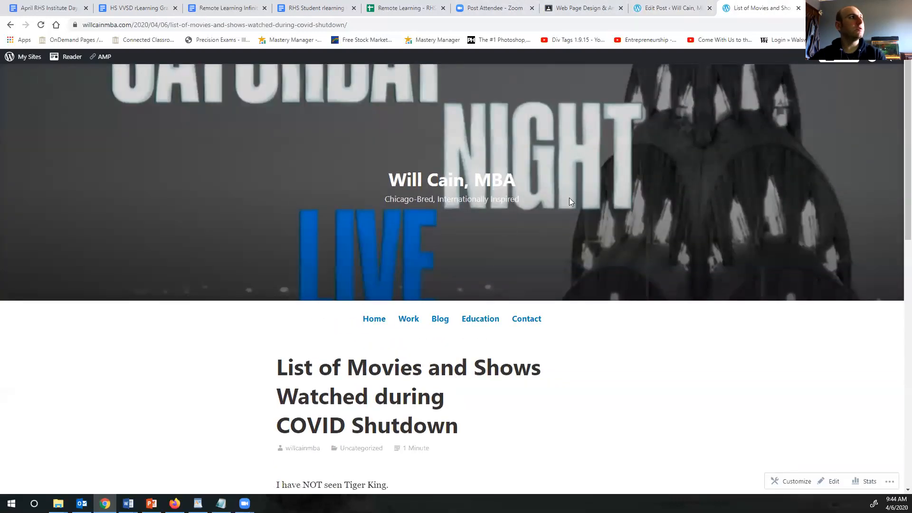
pyautogui.scroll(-3)
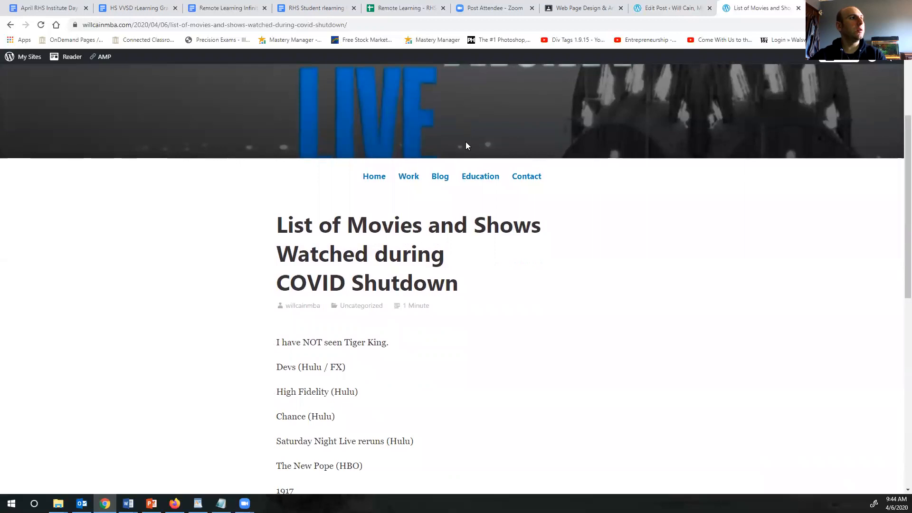
pyautogui.scroll(-3)
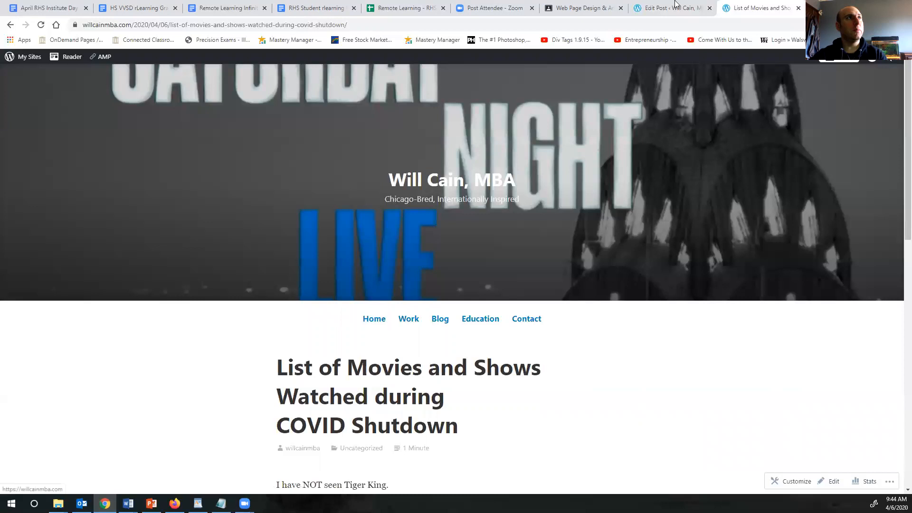
pyautogui.moveTo(672, 8)
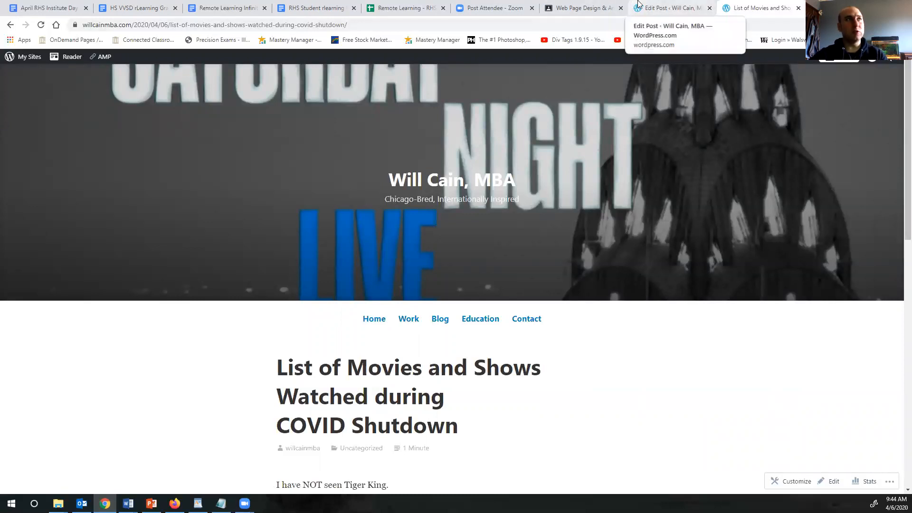
# Switch back to the Edit Post tab and scroll through the published post's editor
pyautogui.click(669, 8)
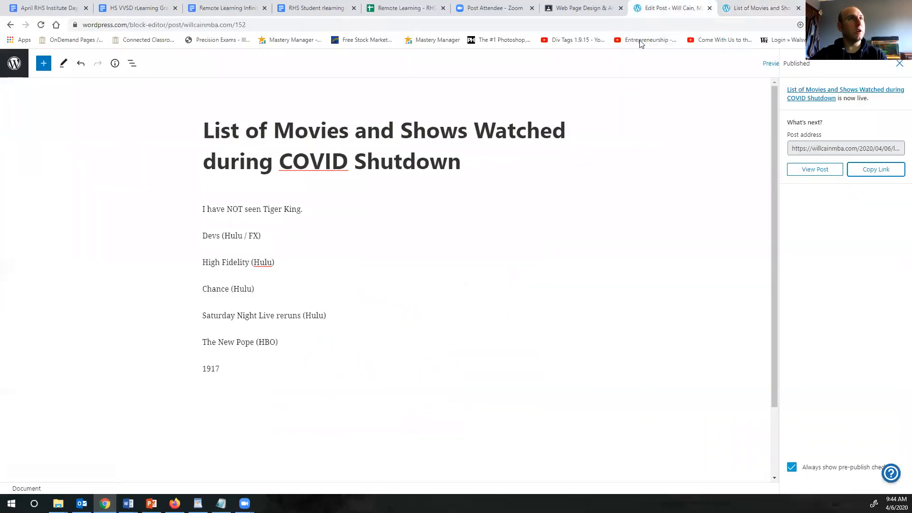
pyautogui.scroll(-3)
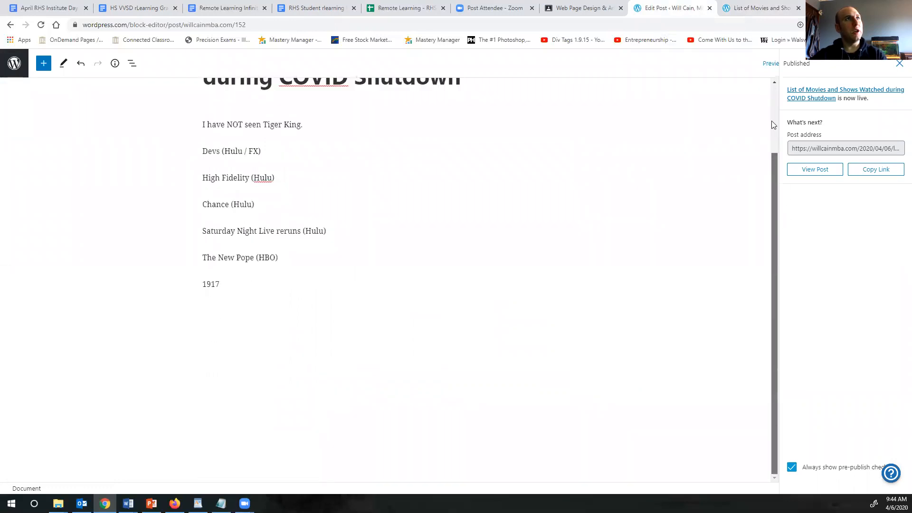
pyautogui.scroll(3)
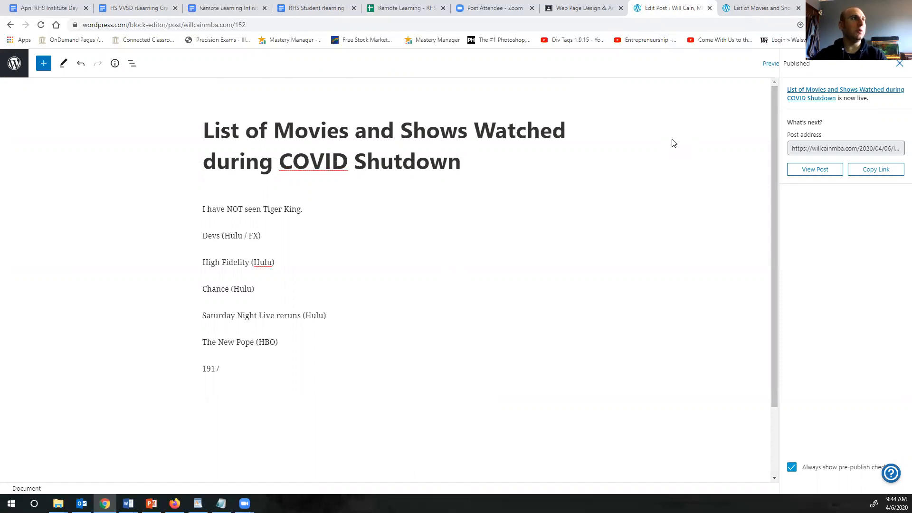
pyautogui.moveTo(251, 295)
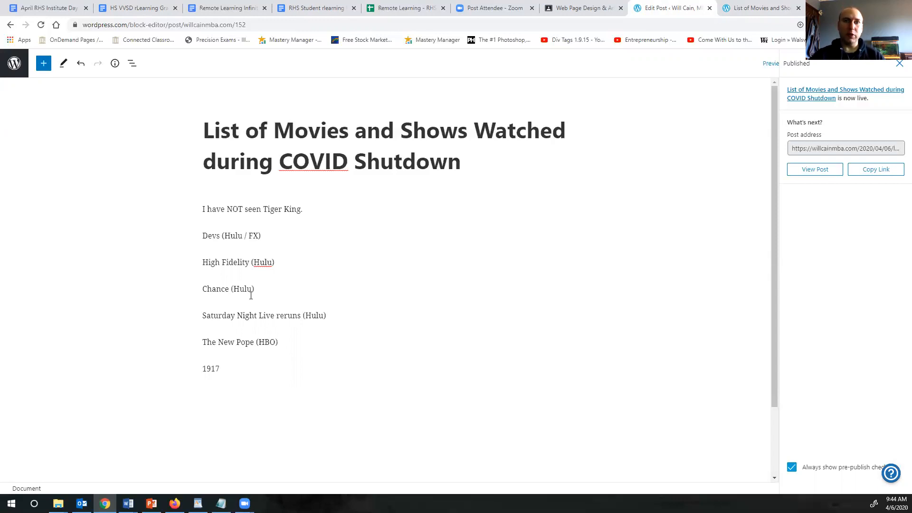
pyautogui.moveTo(313, 84)
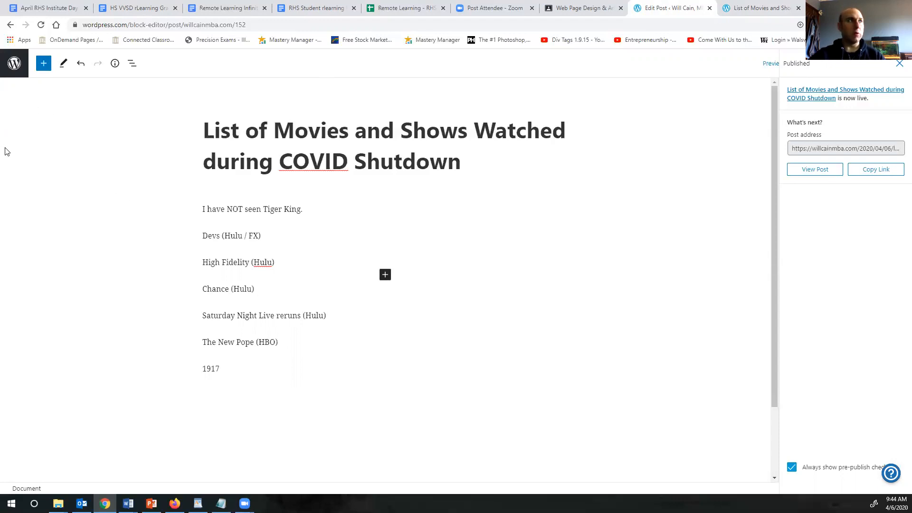
pyautogui.moveTo(311, 262)
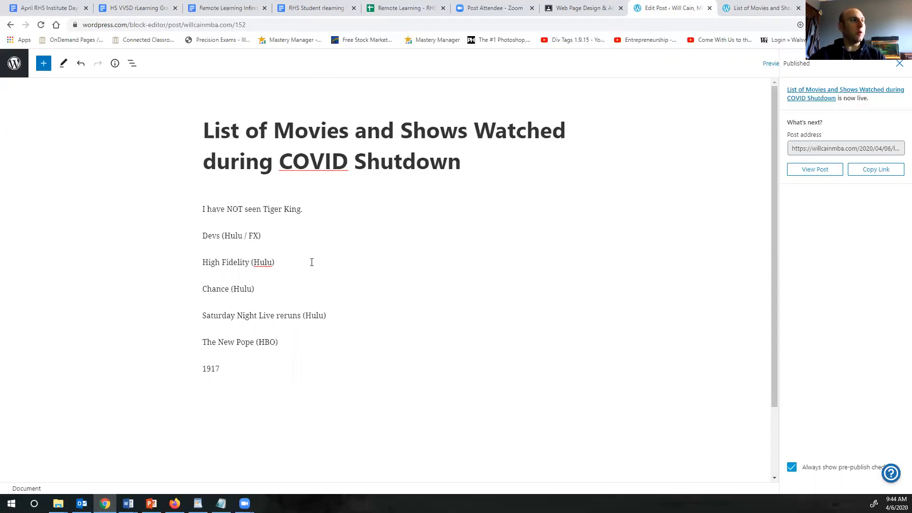
pyautogui.moveTo(680, 5)
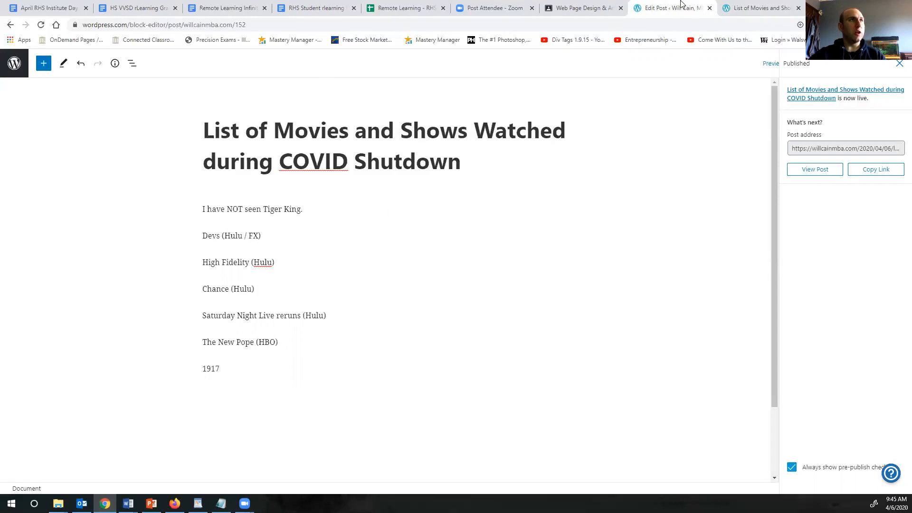
pyautogui.moveTo(576, 20)
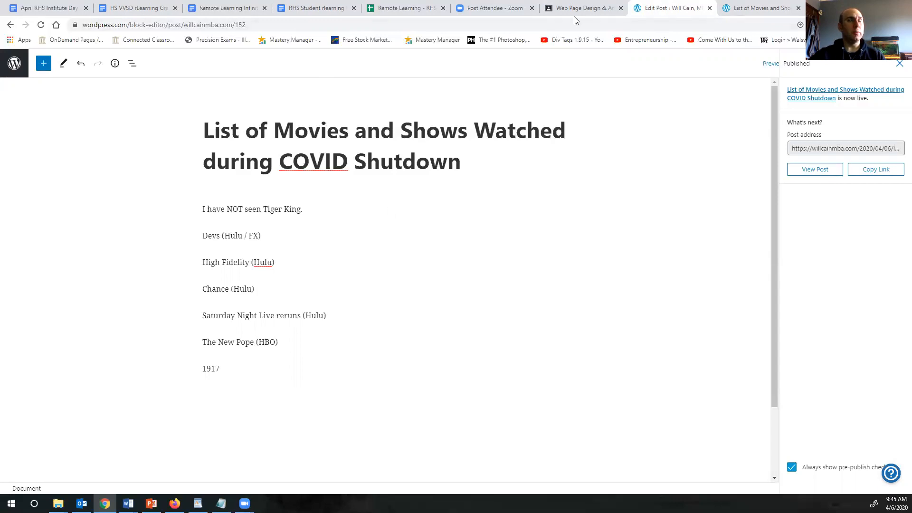